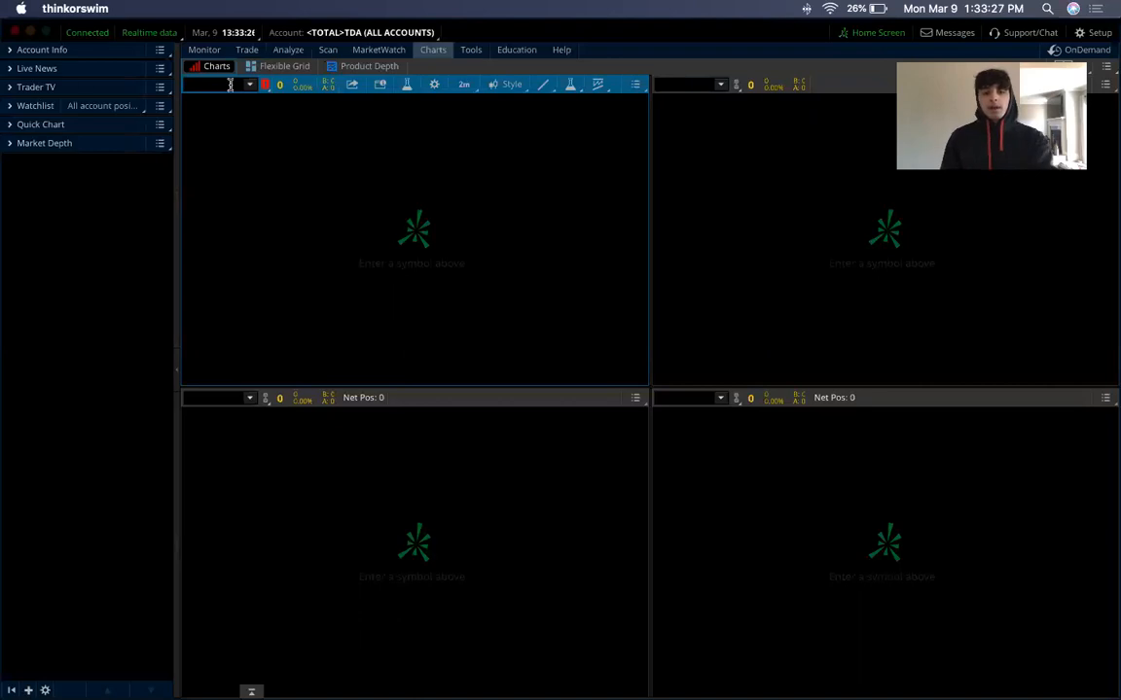
Step: Enter SPY in the top-left chart and check its option chain on the Trade tab
type("SPY")
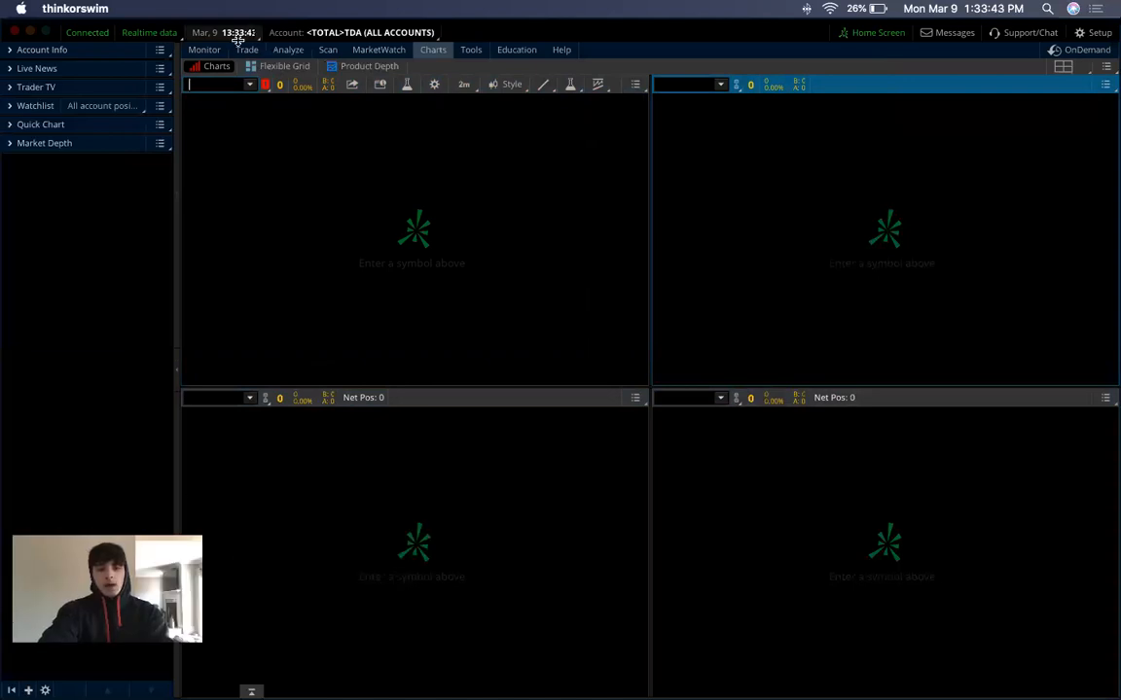
left_click(245, 51)
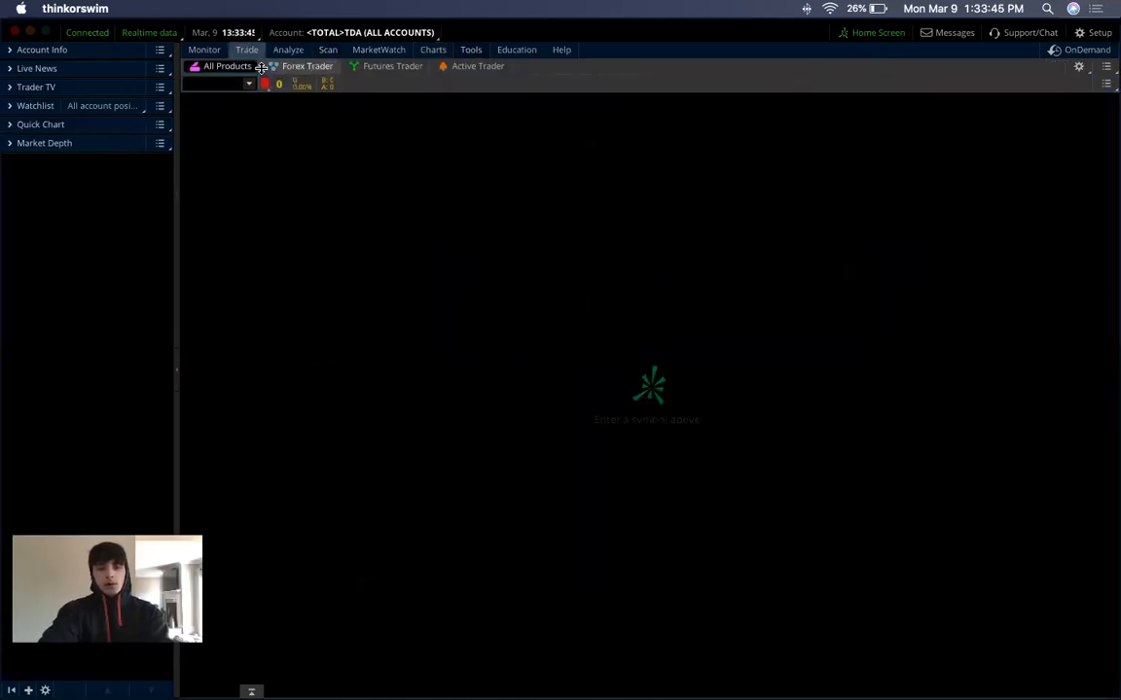
left_click(432, 50)
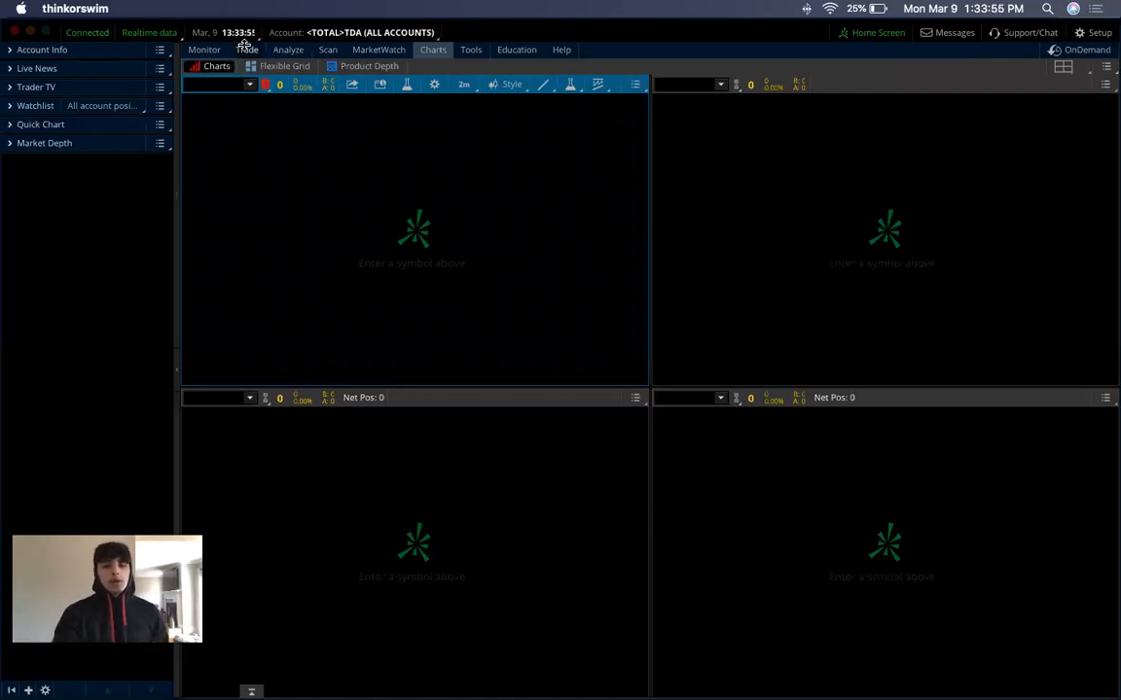
left_click(432, 50)
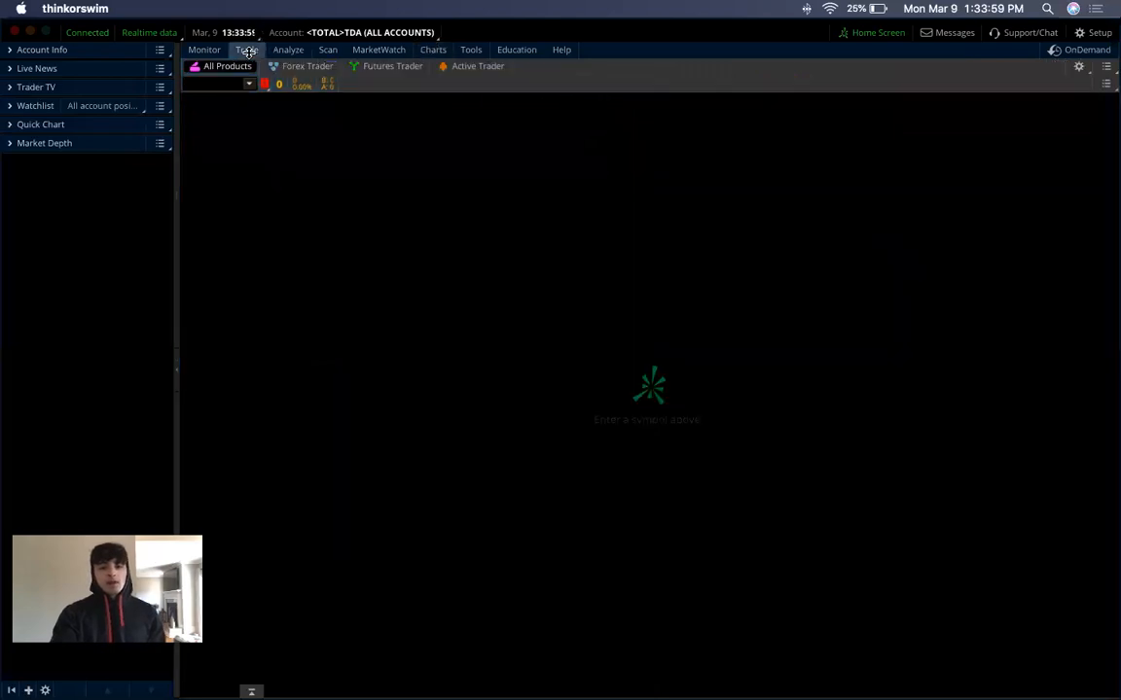
left_click(432, 51)
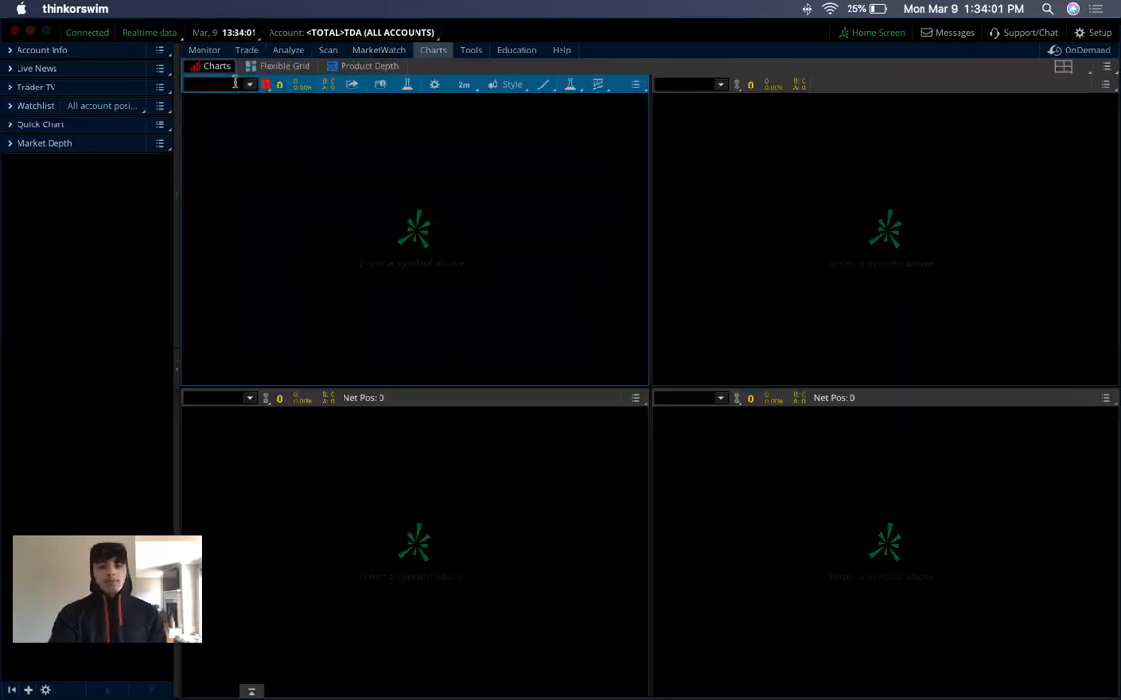
Step: Re-enter SPY so the top-left panel shows its 2-minute chart with the RSI study
type("SPY")
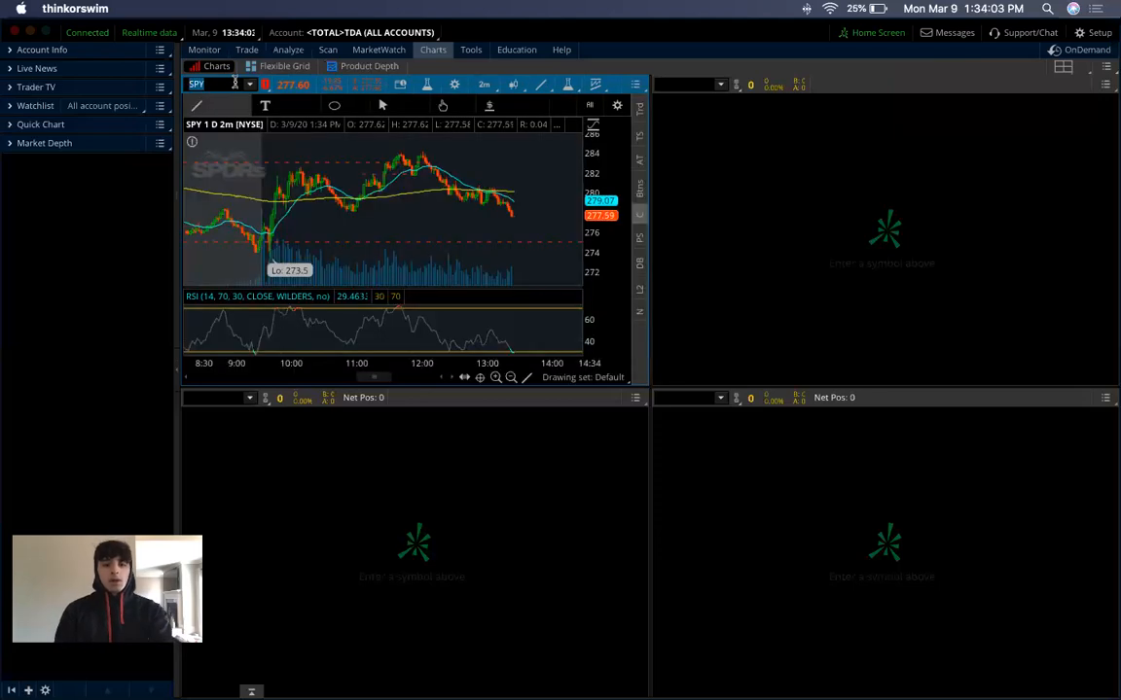
left_click(245, 51)
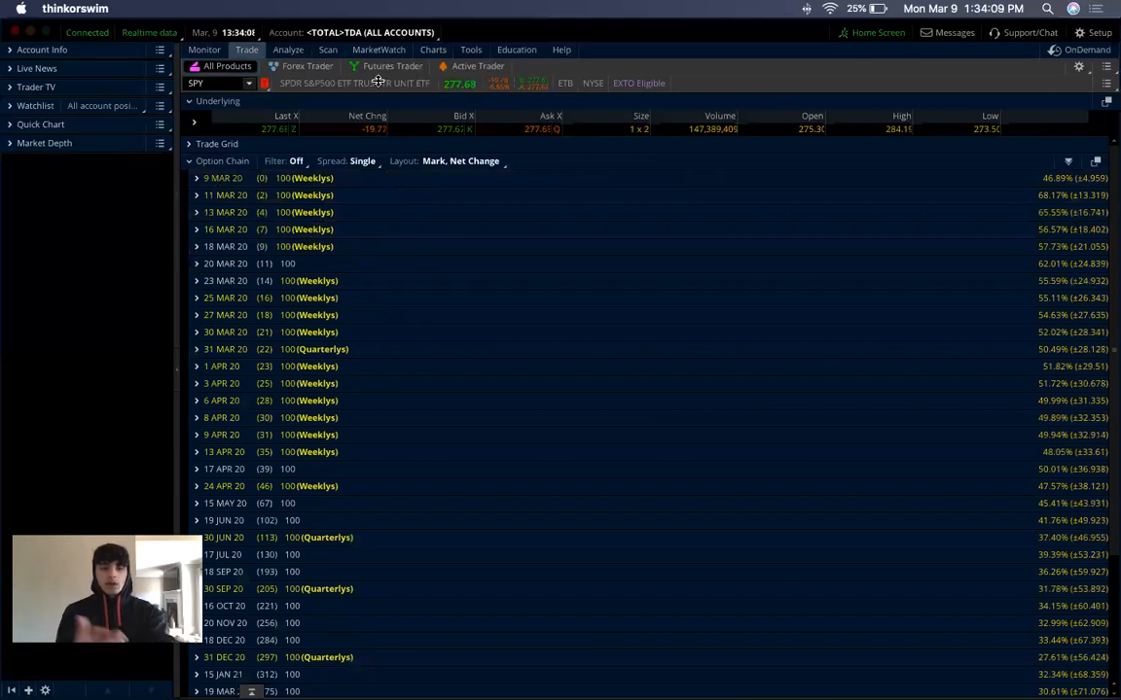
left_click(432, 51)
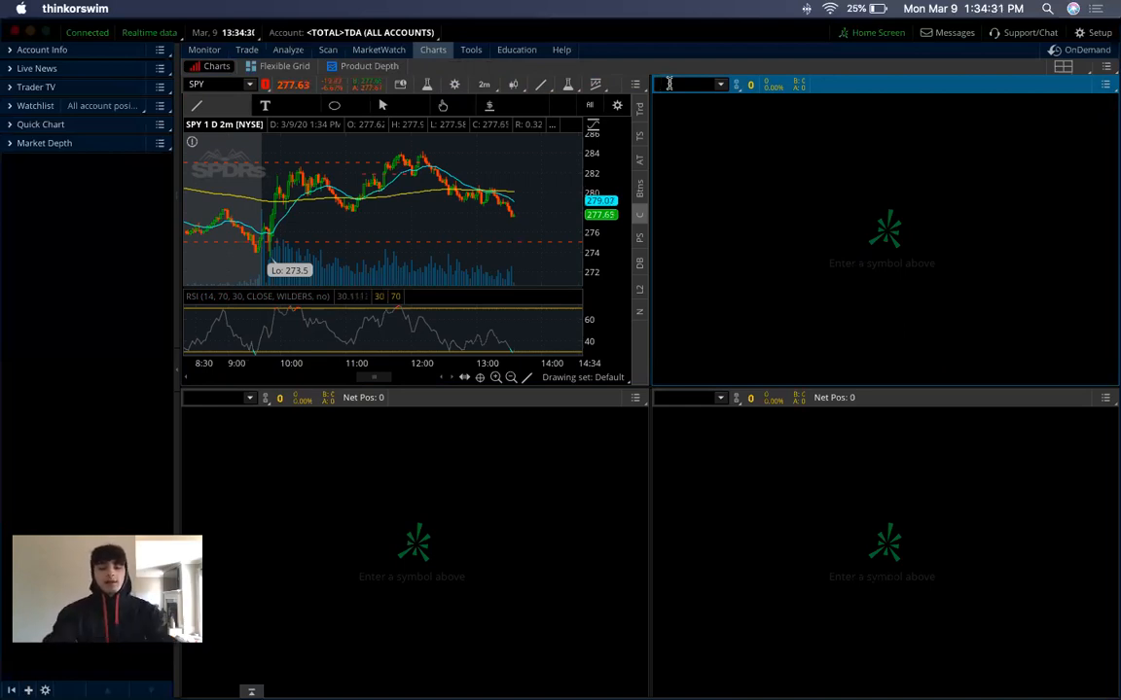
Step: Enter SPY as the symbol of the top-right chart panel
type("SPY")
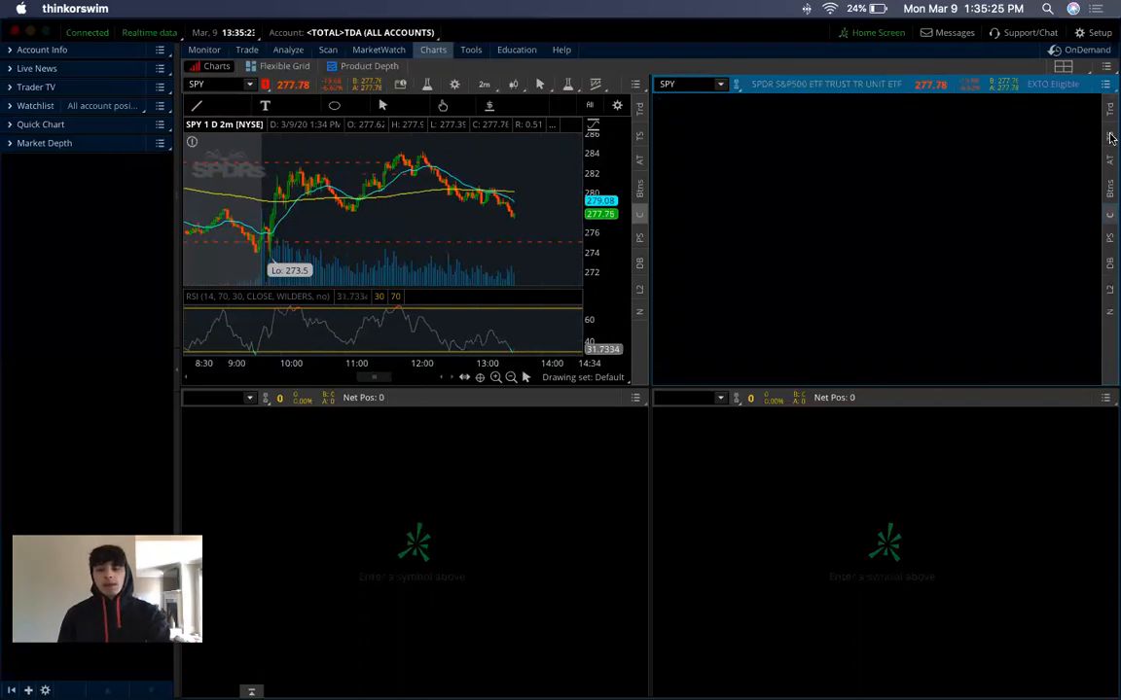
mouse_move(1109, 134)
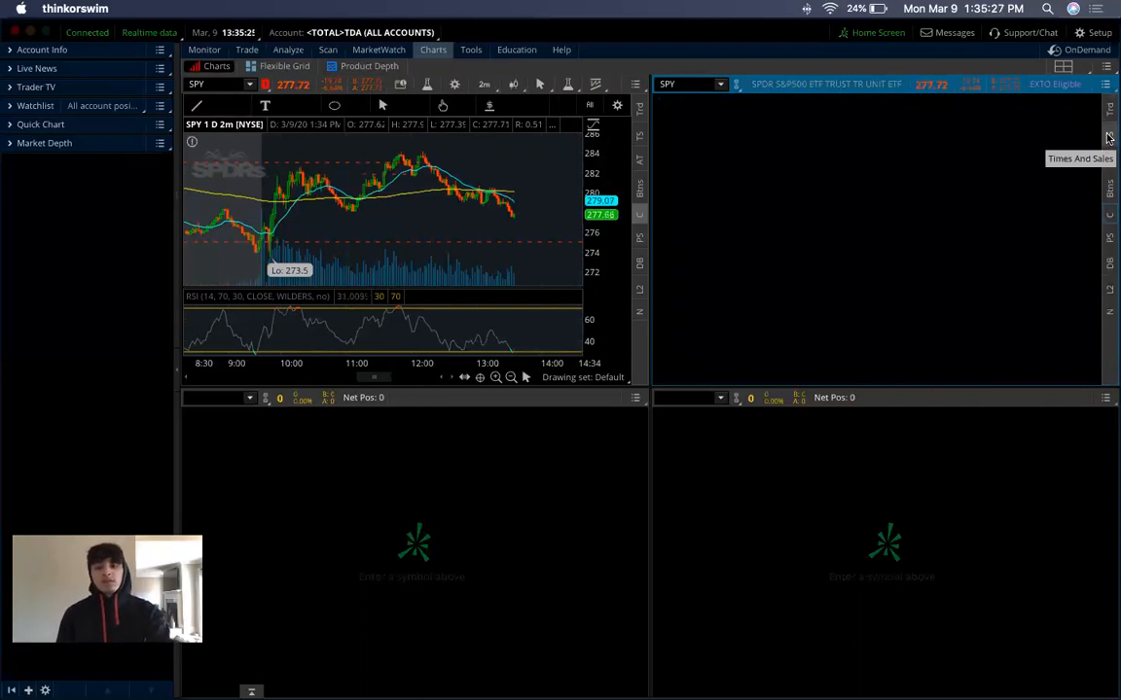
Step: Switch the top-right cell to an SPY Time & Sales list with bid, price, size and ask
left_click(1109, 136)
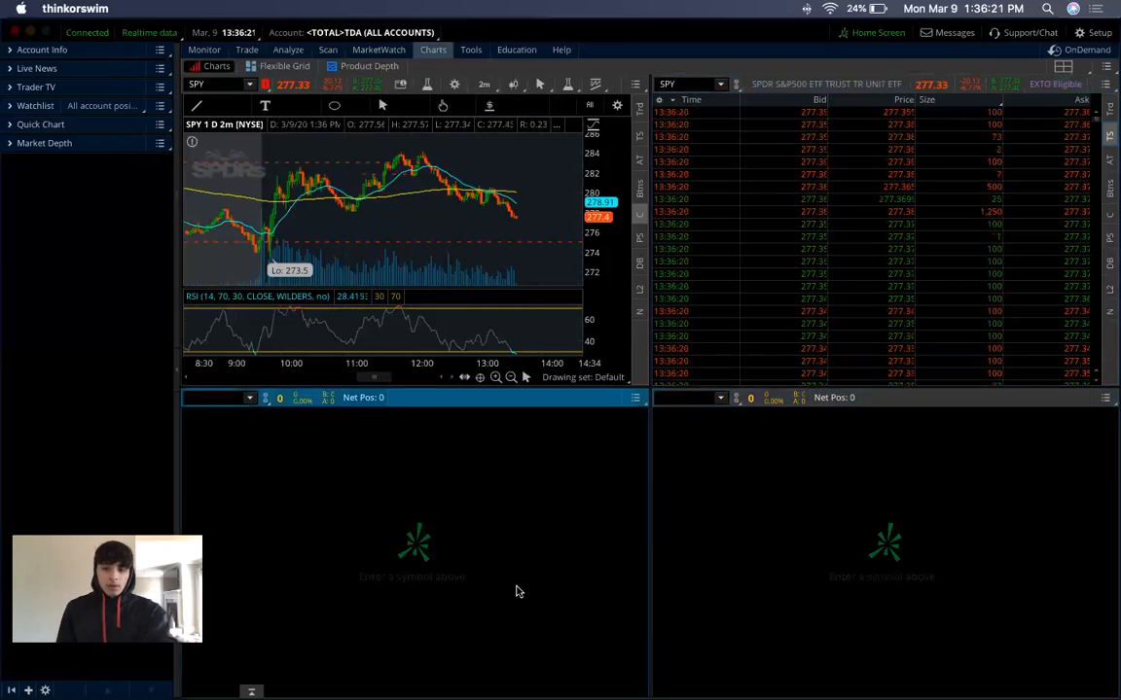
Step: Change the top-right cell from Time & Sales back to a blank Chart cell
left_click(677, 83)
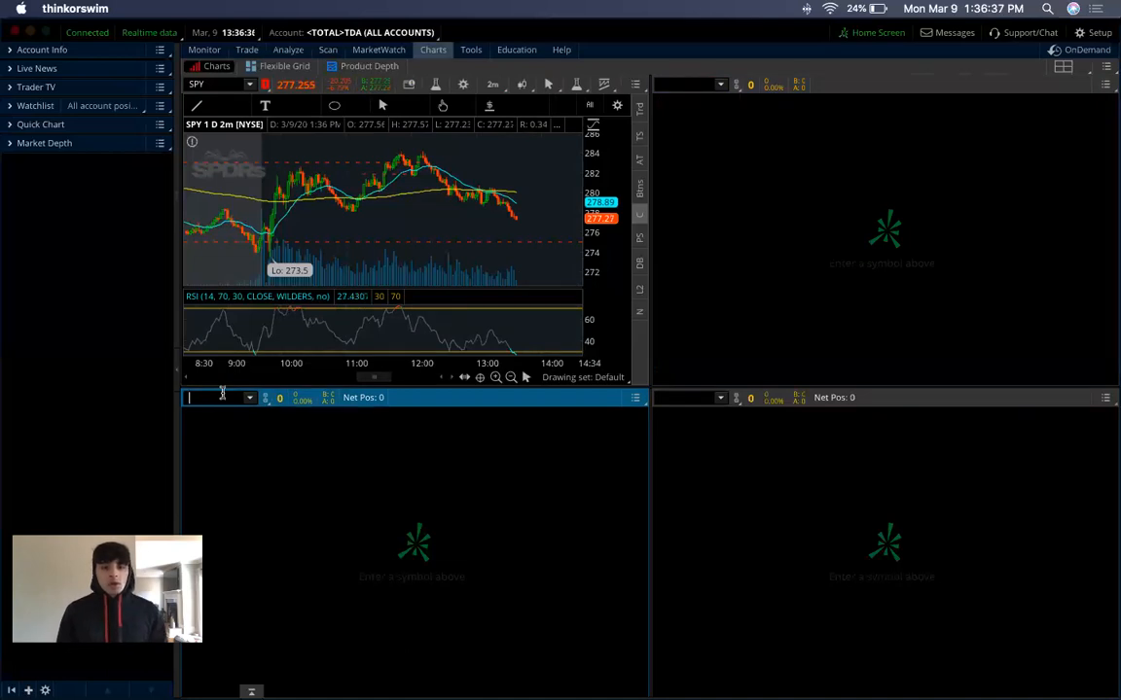
mouse_move(438, 147)
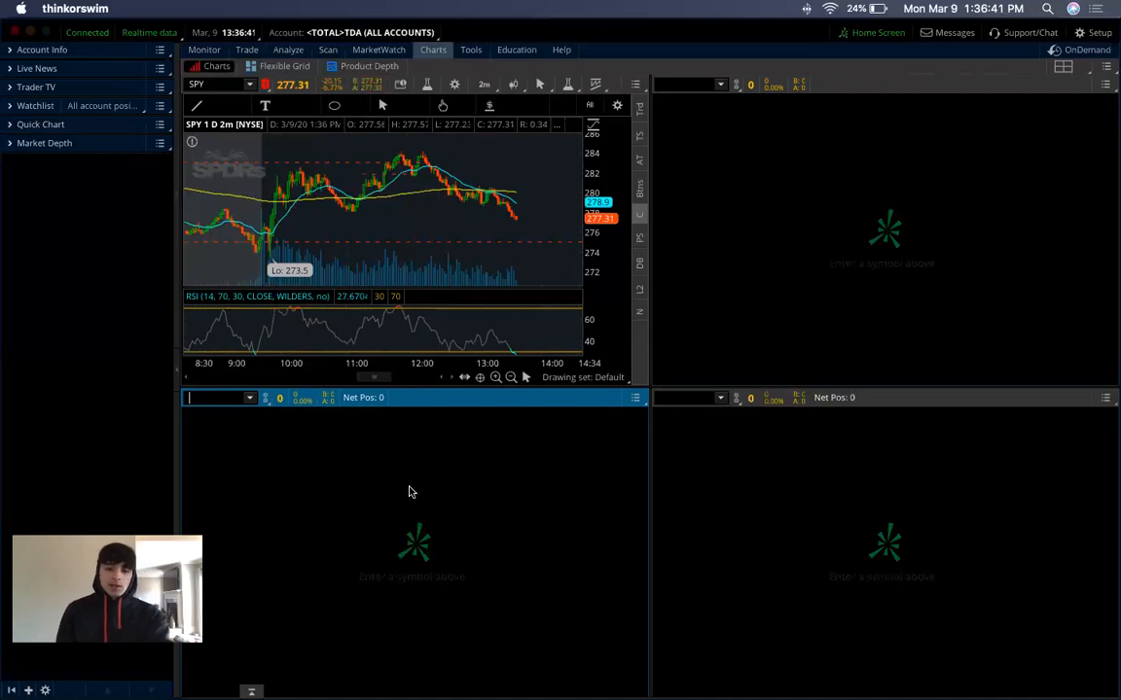
mouse_move(430, 537)
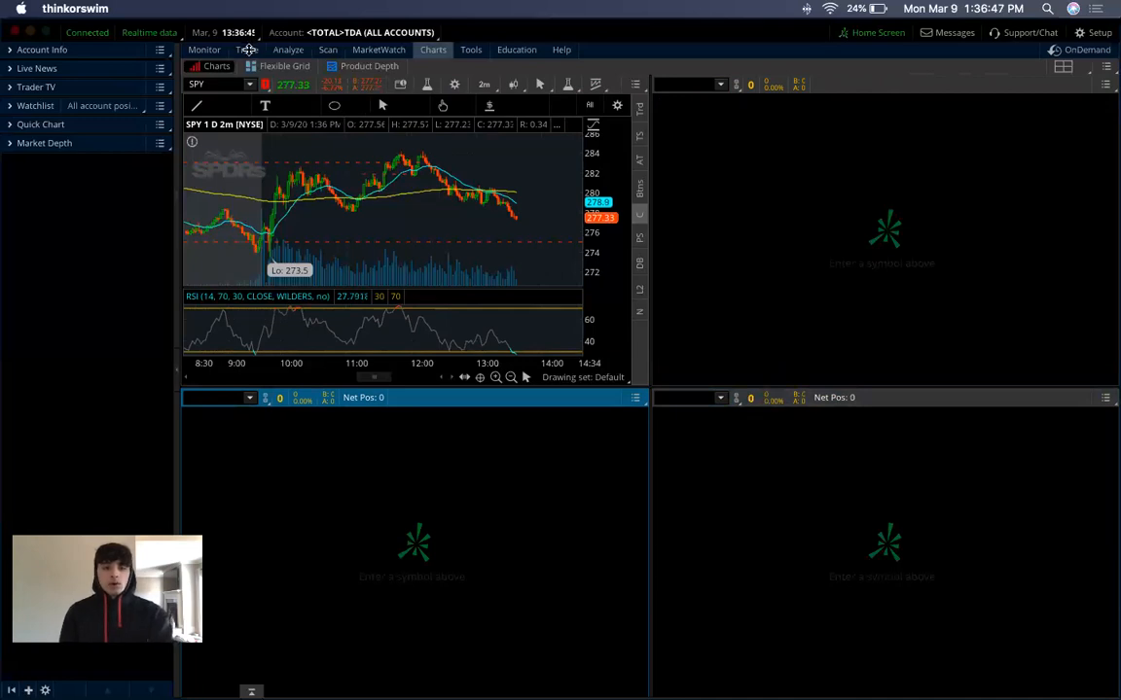
Step: Copy the SPY 9 MAR 20 278 call from the option chain on the Trade tab
left_click(245, 50)
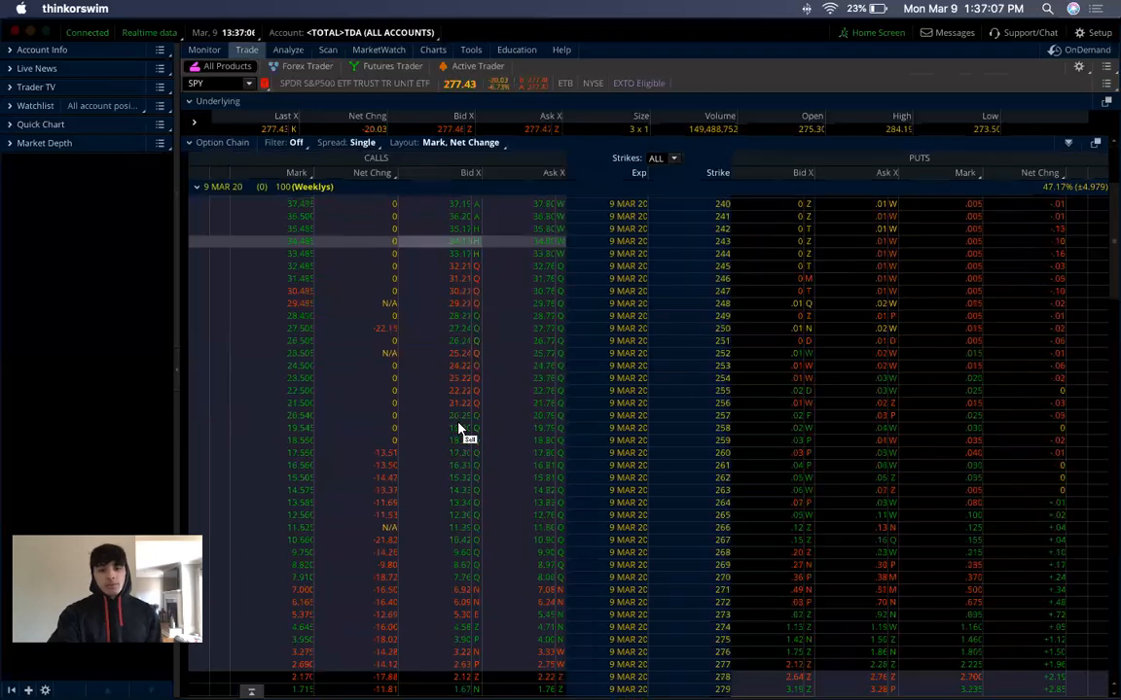
scroll("down", 3)
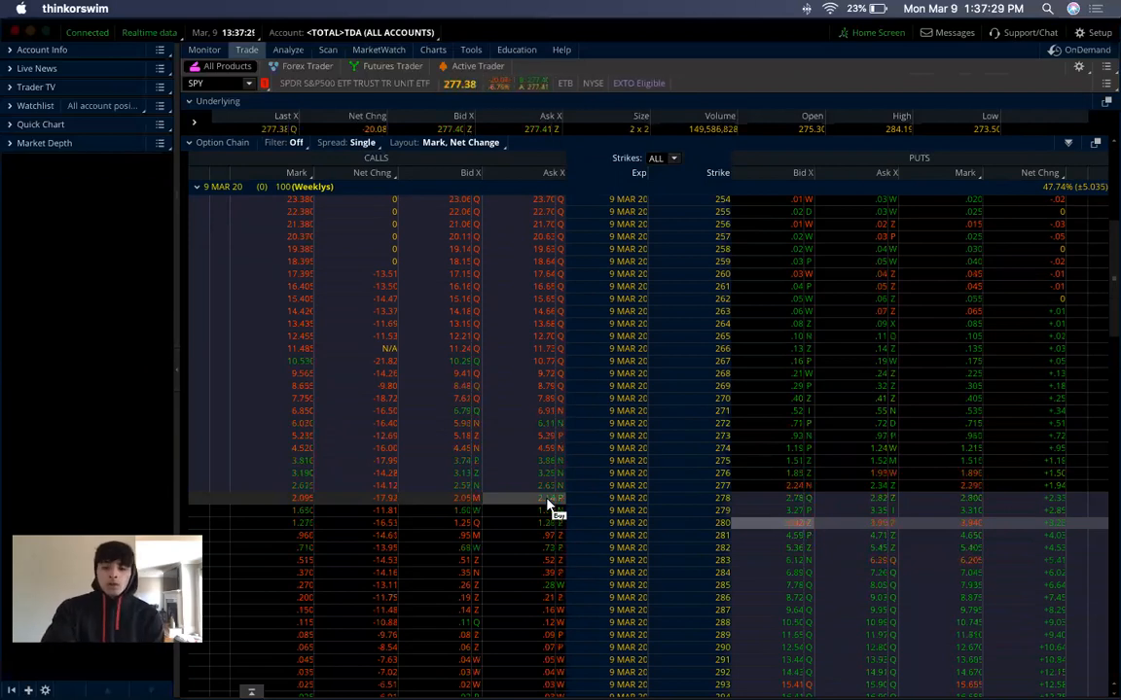
right_click(544, 499)
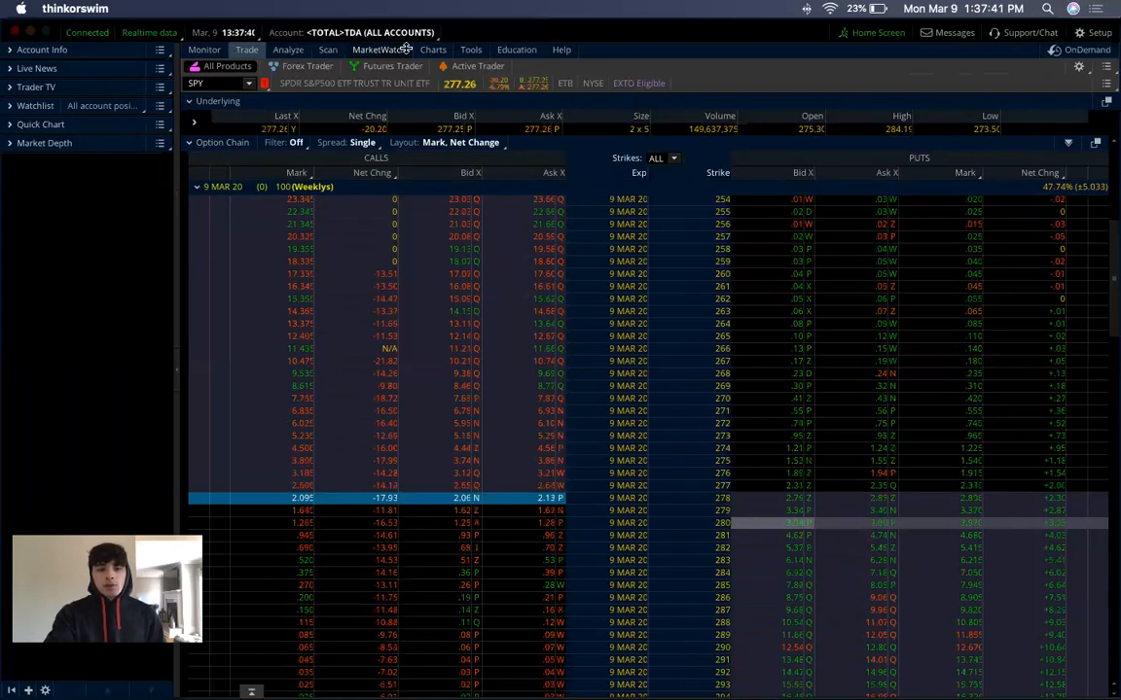
Step: Make the bottom-left cell an Active Trader ladder for option 200309C278, then reopen Trade
left_click(432, 50)
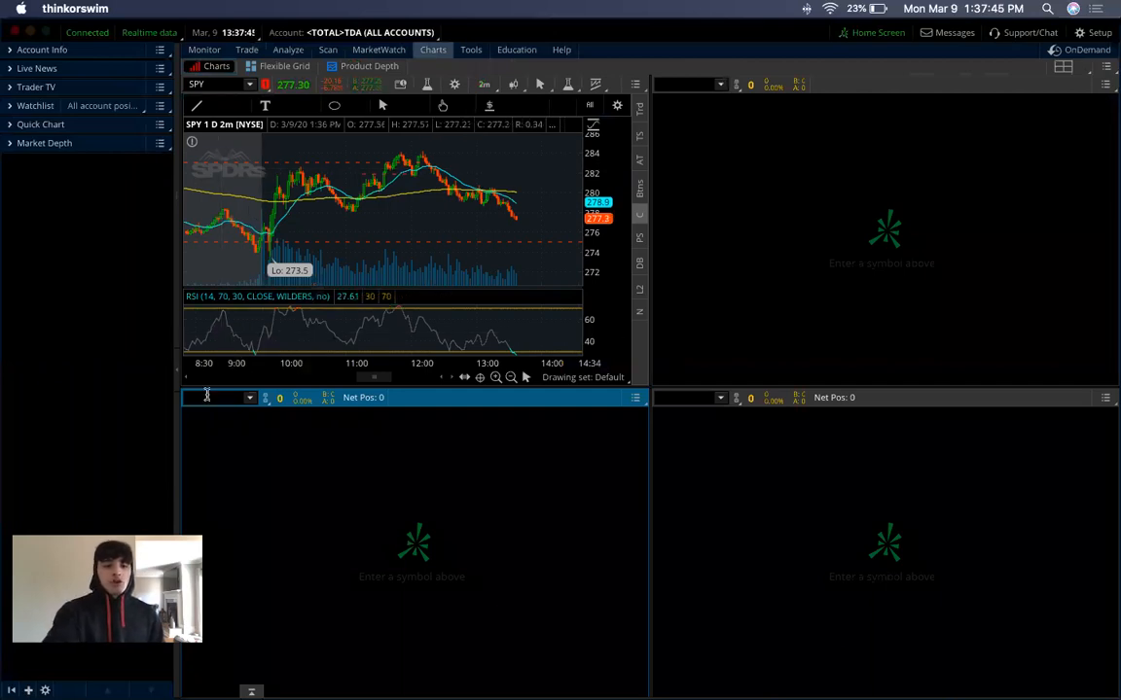
left_click(214, 397)
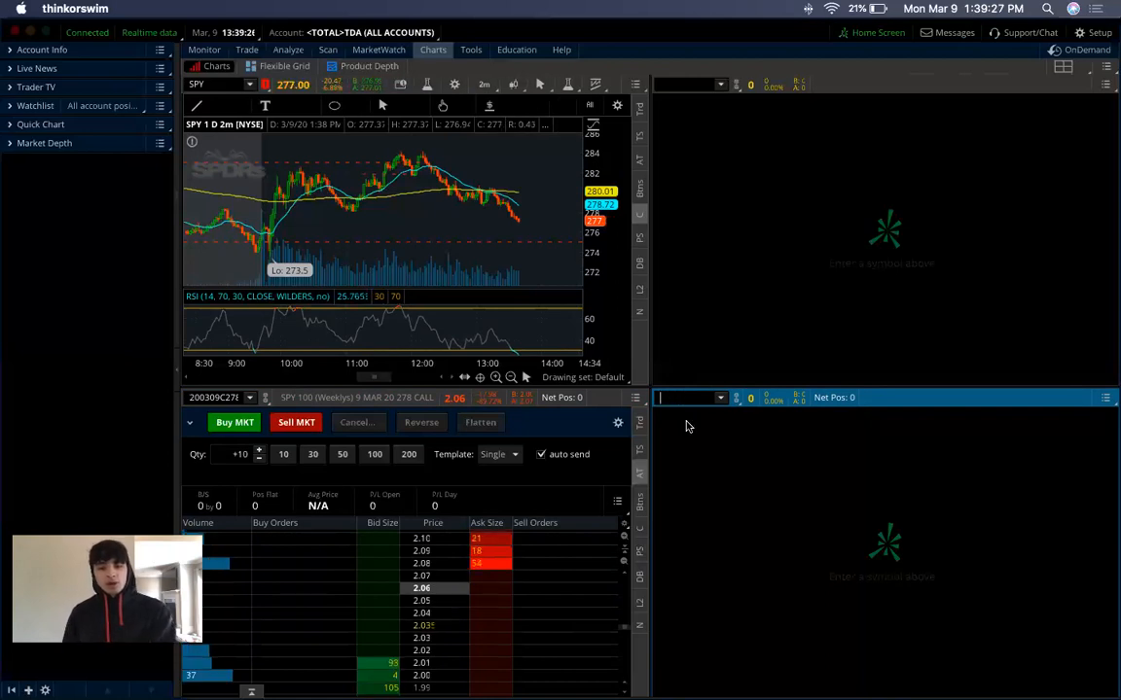
left_click(246, 50)
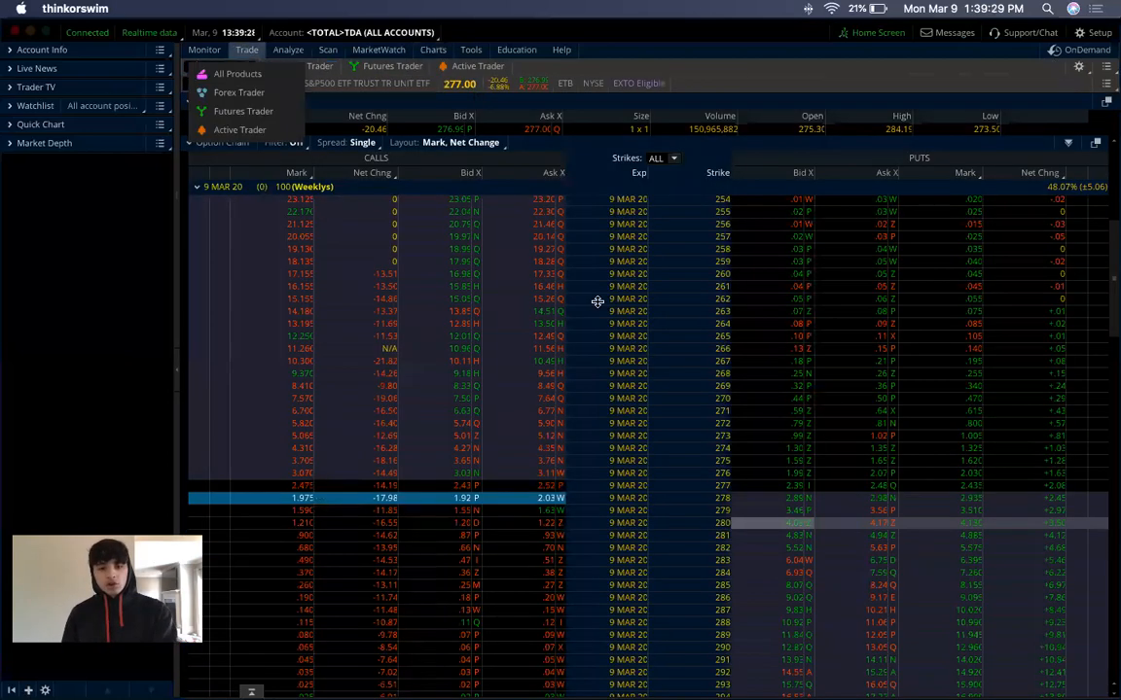